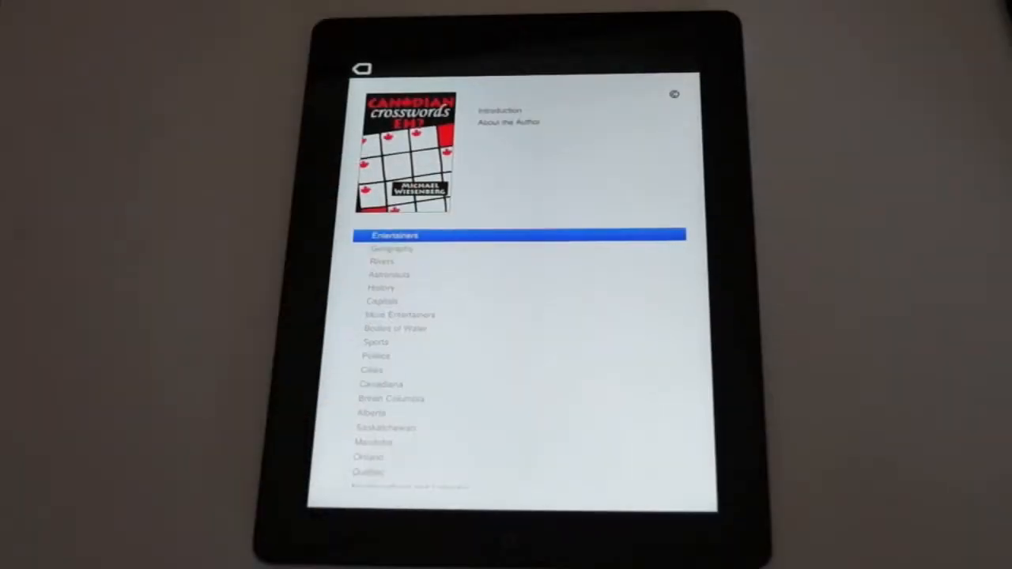
Open the Entertainers crossword and browse further down its Across clue list.
left_click(395, 234)
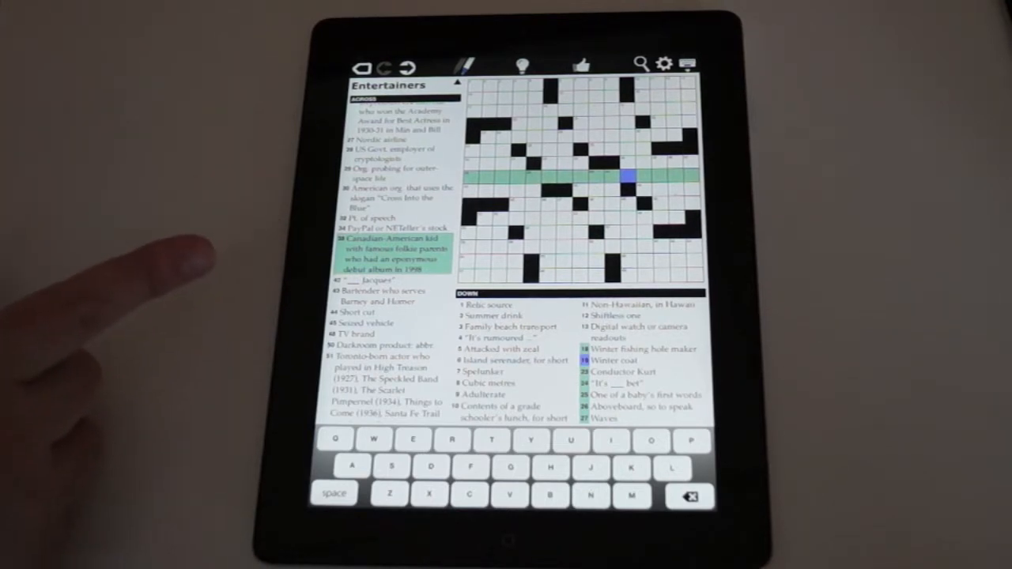
scroll("down", 3)
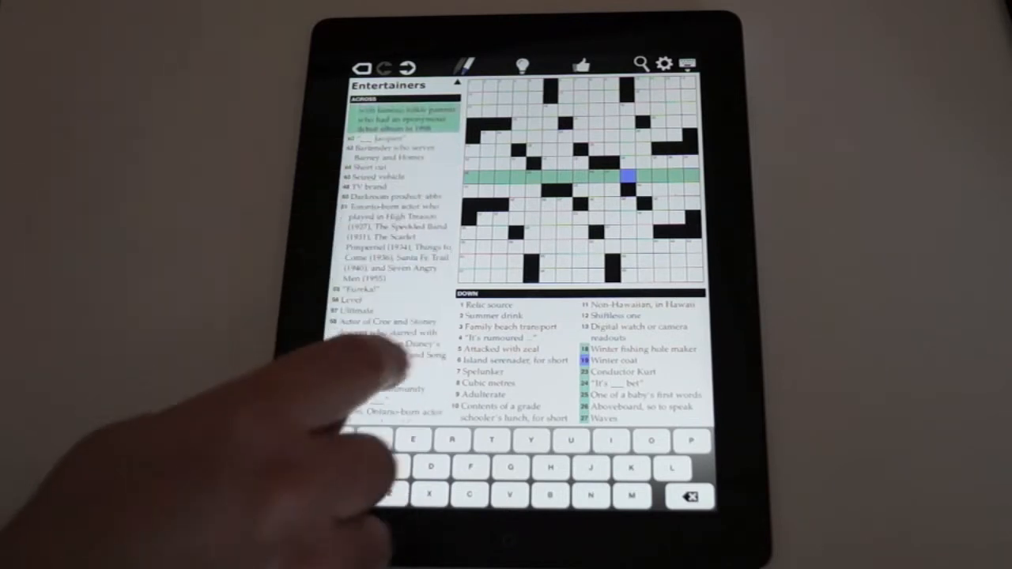